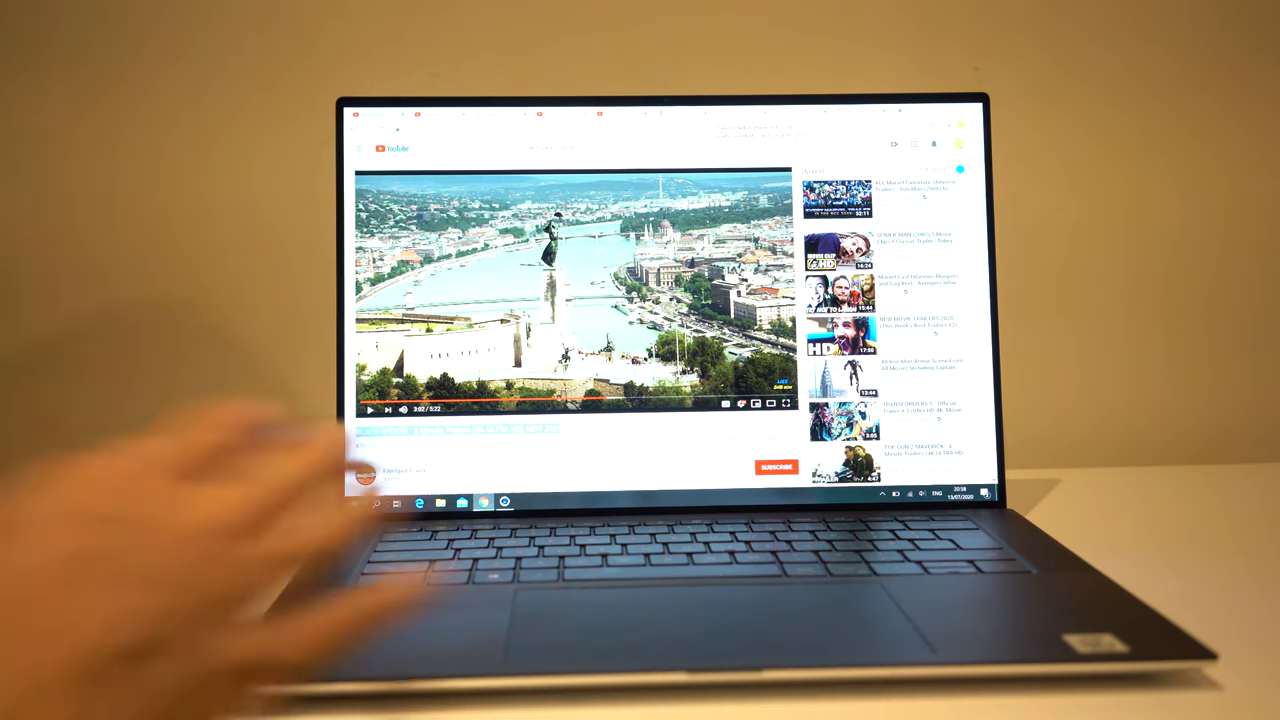
{"action": "mouse_move", "coordinate": [200, 300]}
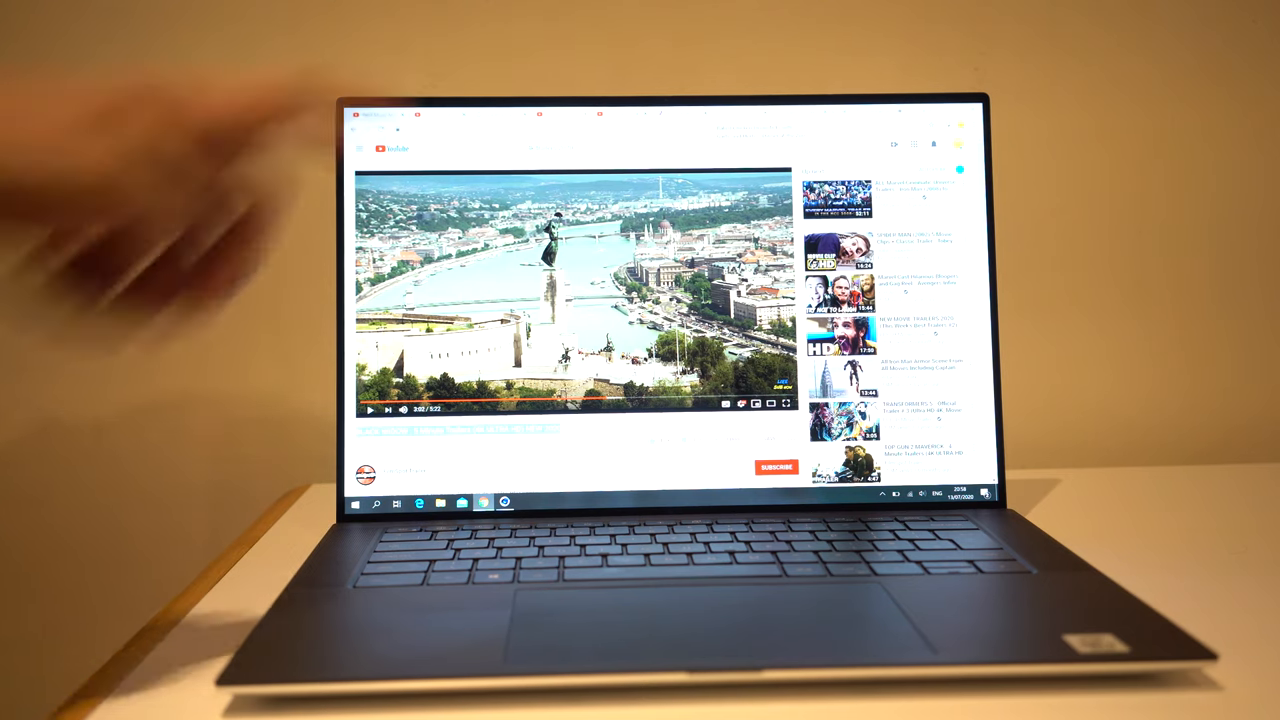